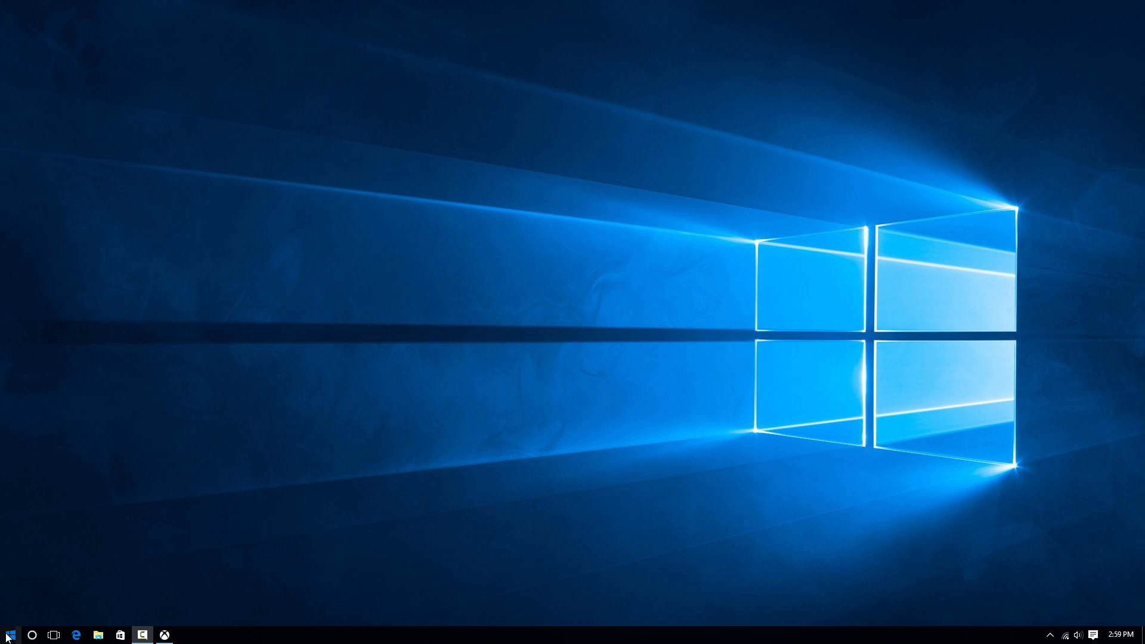
# Launch the Xbox app from the Windows 10 Start menu
pyautogui.click(9, 634)
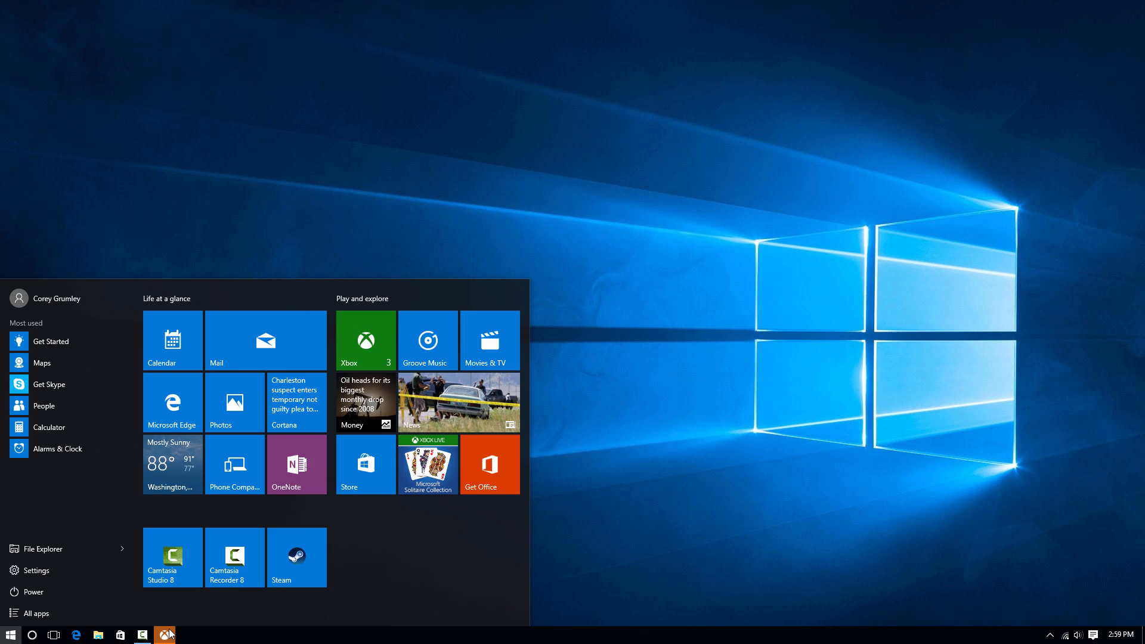
pyautogui.click(165, 633)
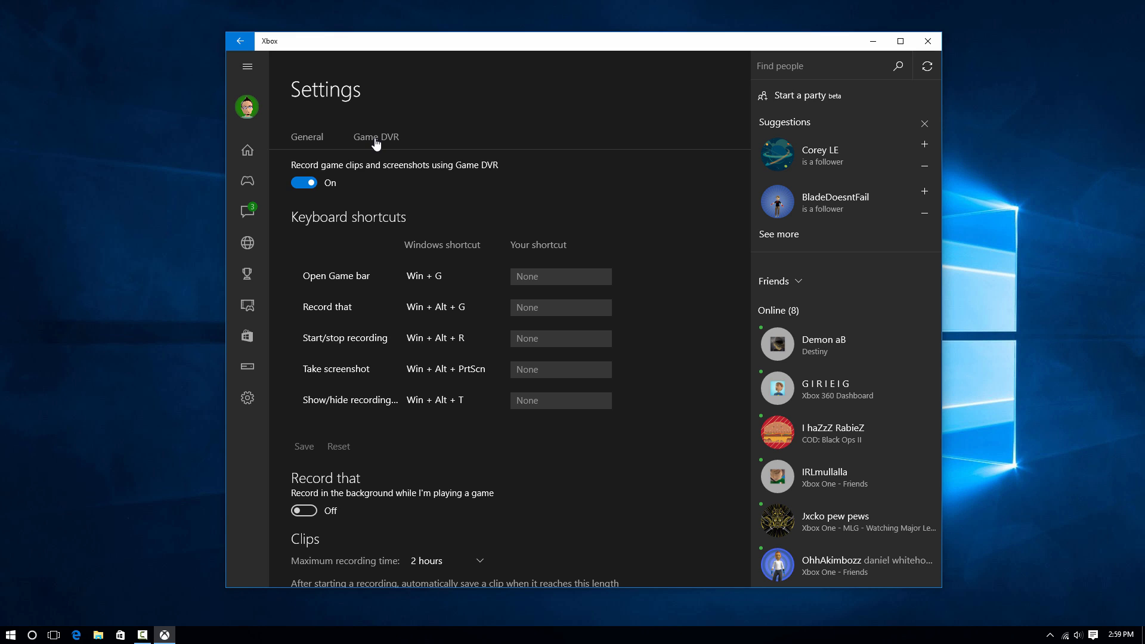
# Turn on background recording and keep the length at the last 10 minutes
pyautogui.click(303, 511)
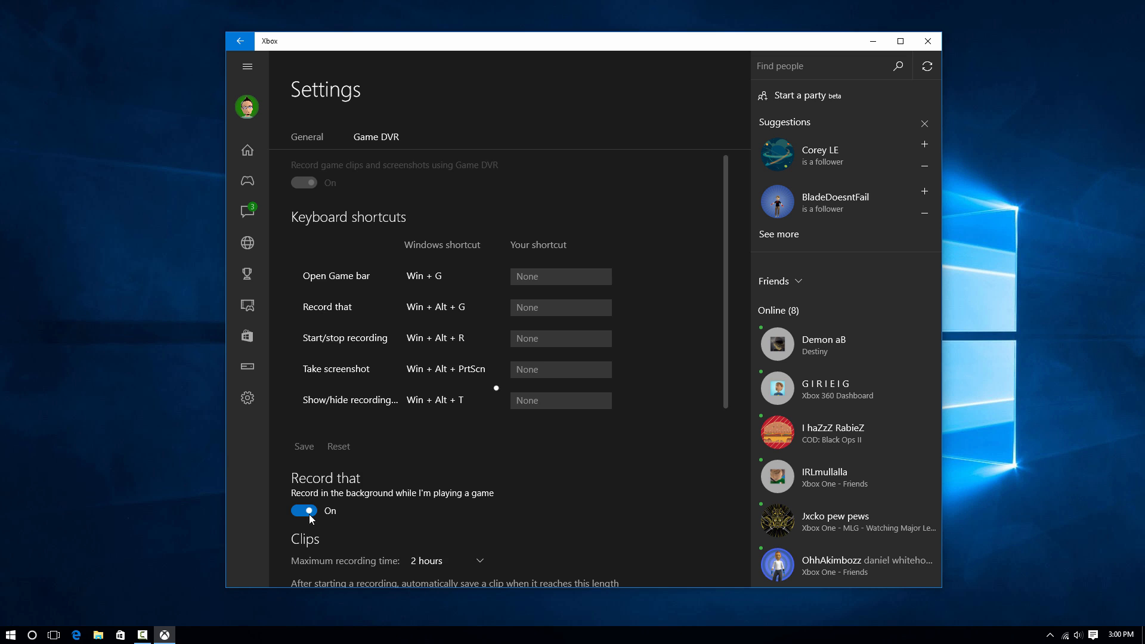
pyautogui.scroll(-3)
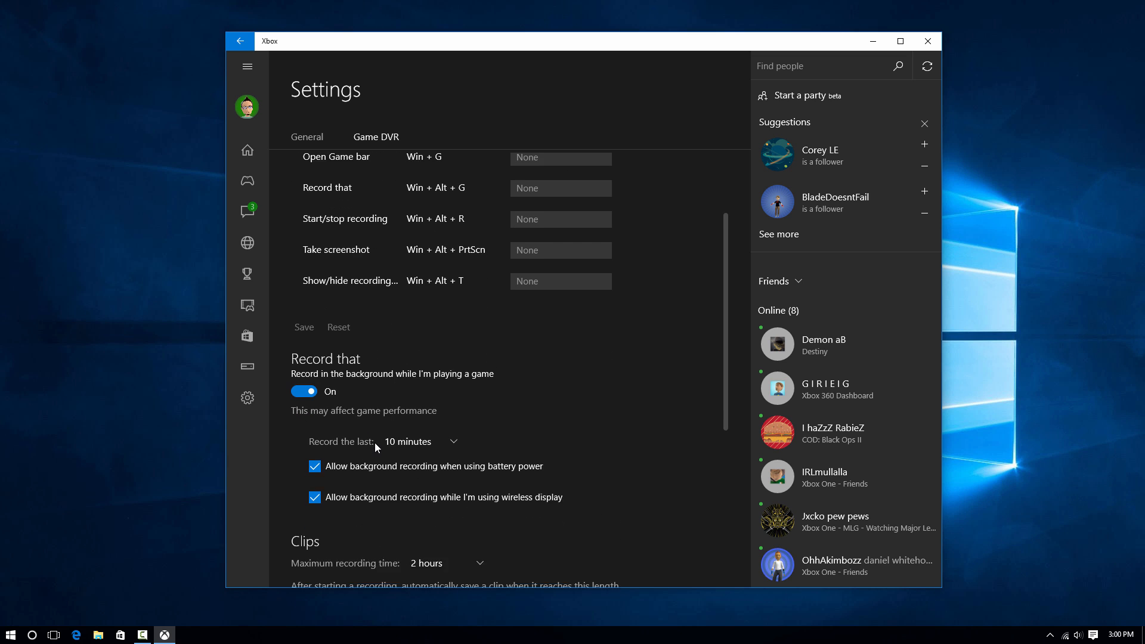
pyautogui.click(419, 441)
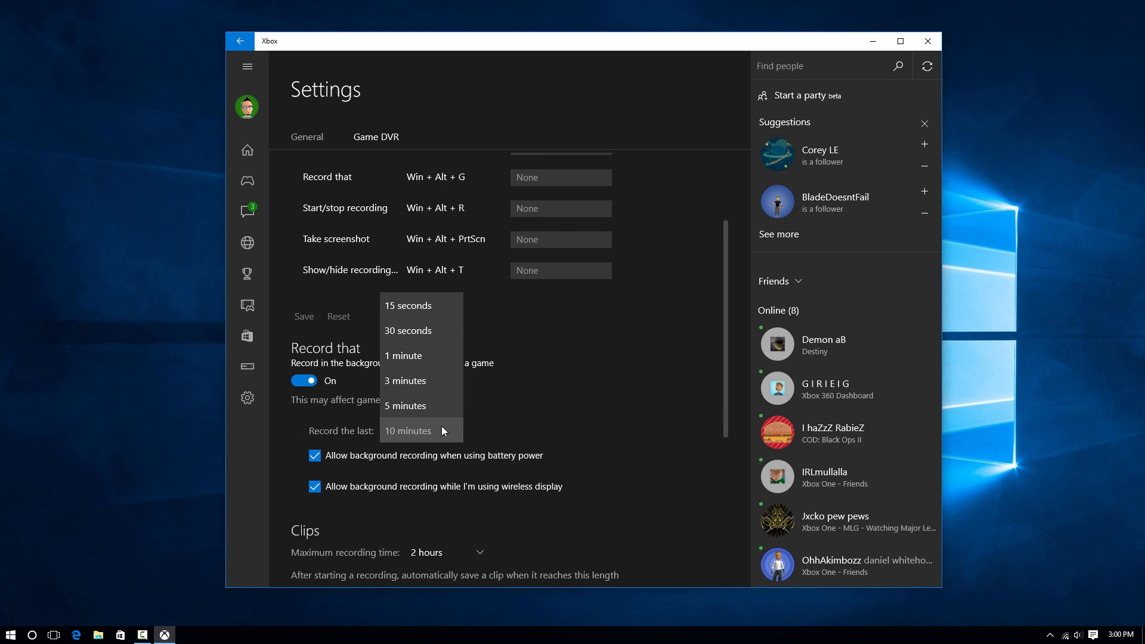
pyautogui.click(408, 431)
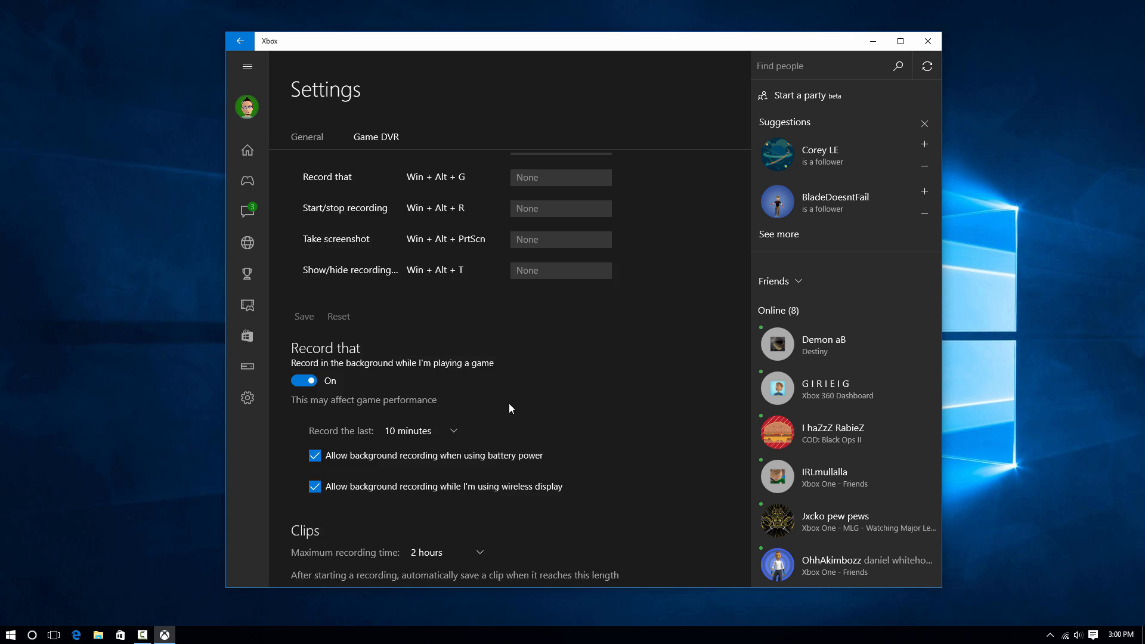
# Keep the Game DVR video quality set to High
pyautogui.scroll(-3)
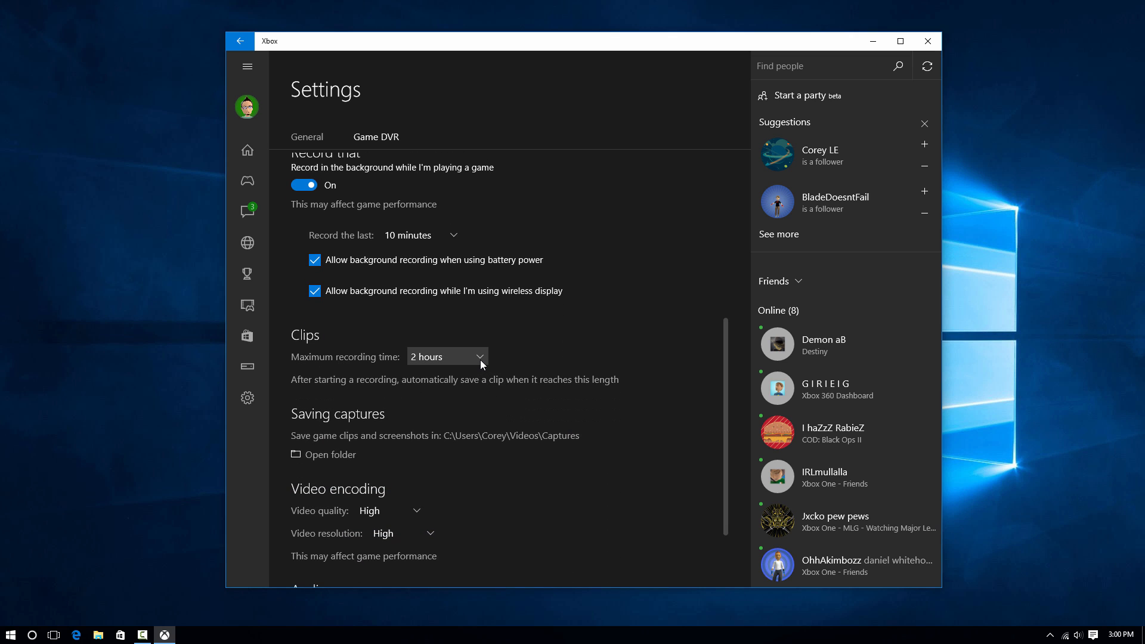
pyautogui.scroll(-3)
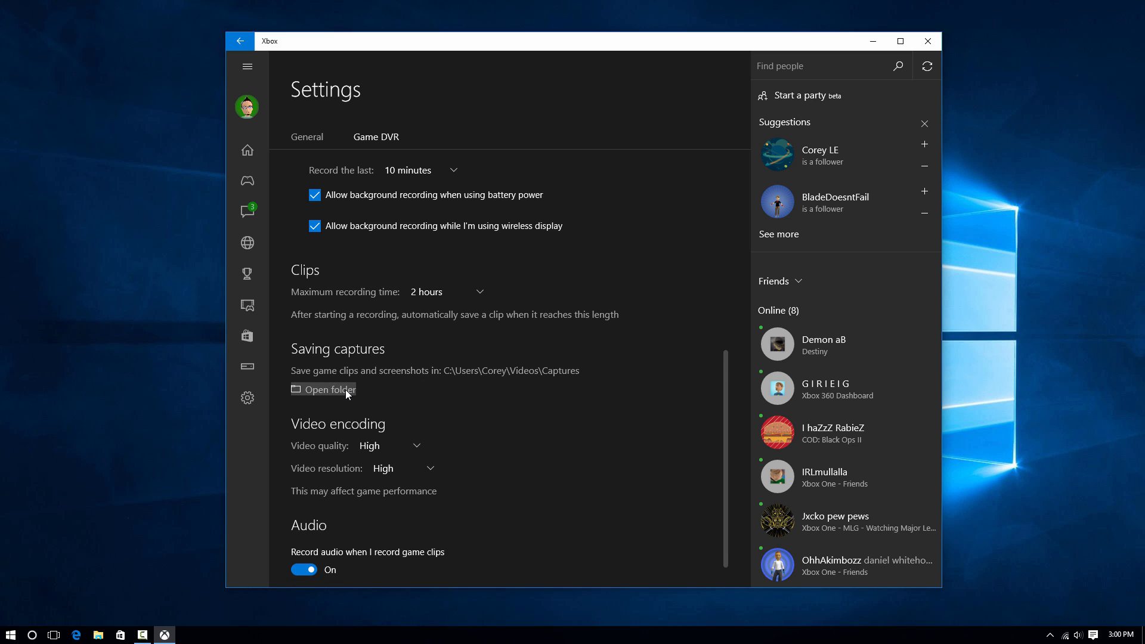
pyautogui.moveTo(541, 378)
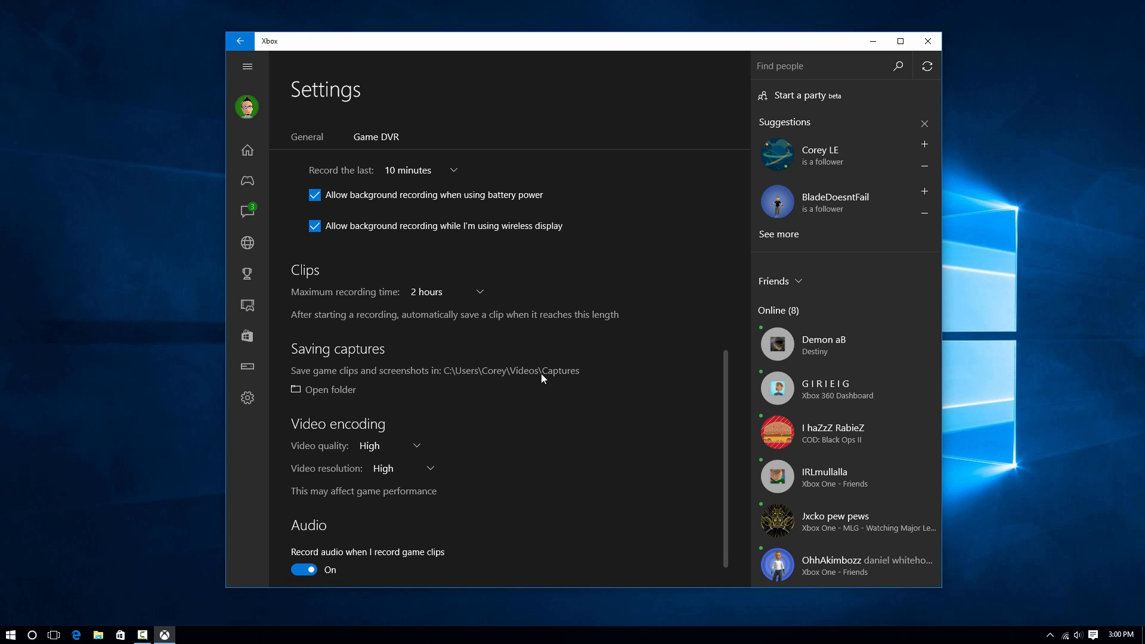
pyautogui.moveTo(509, 378)
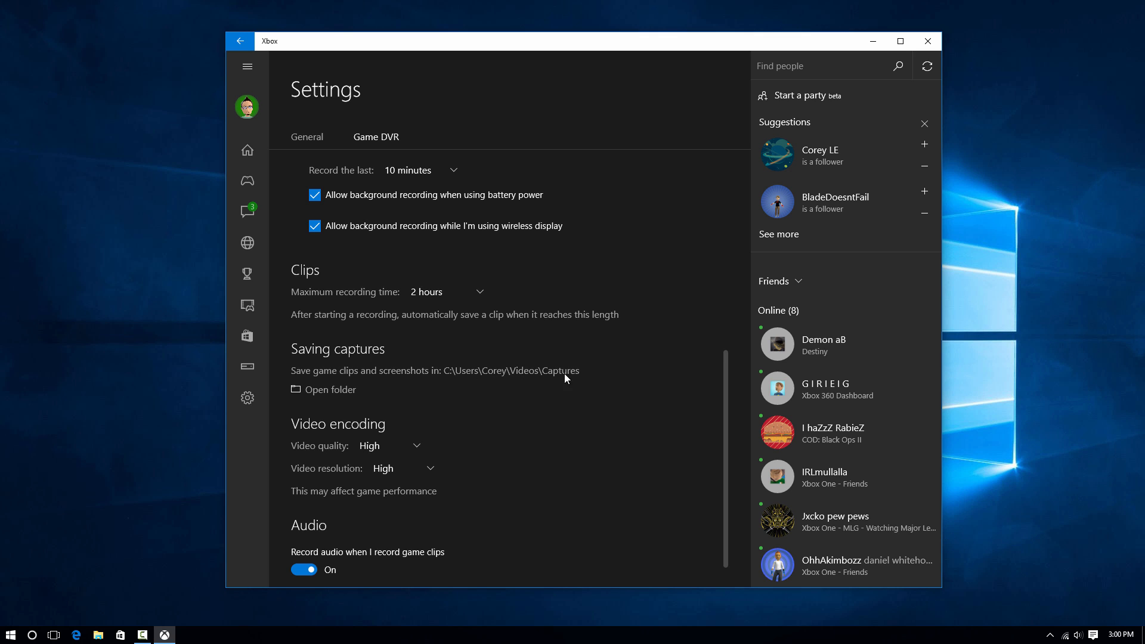
pyautogui.scroll(-3)
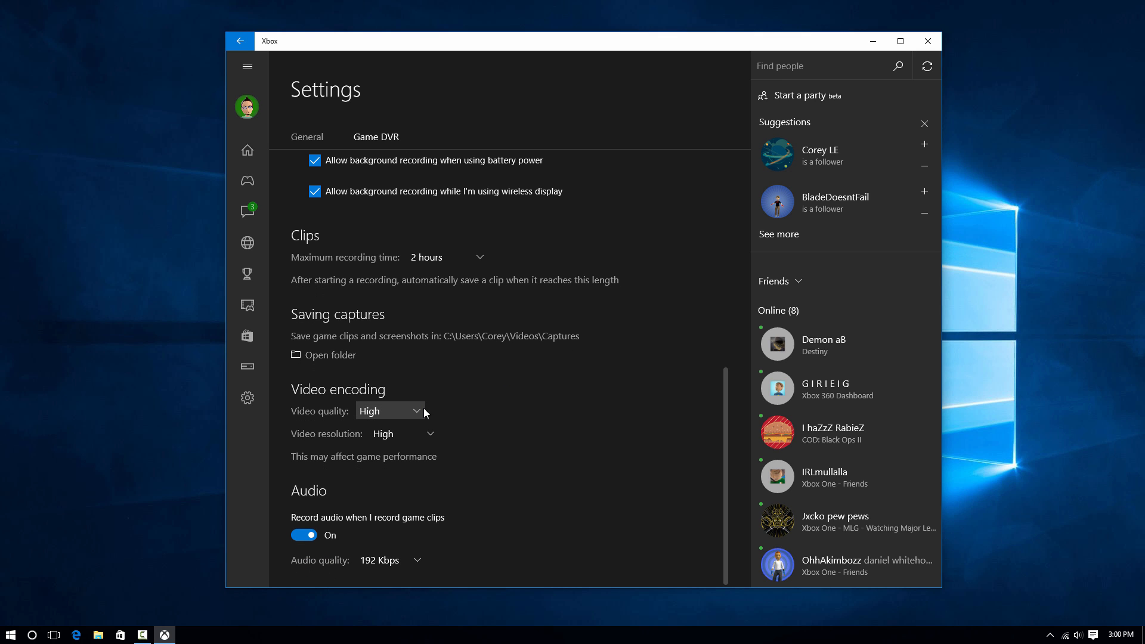
pyautogui.click(389, 410)
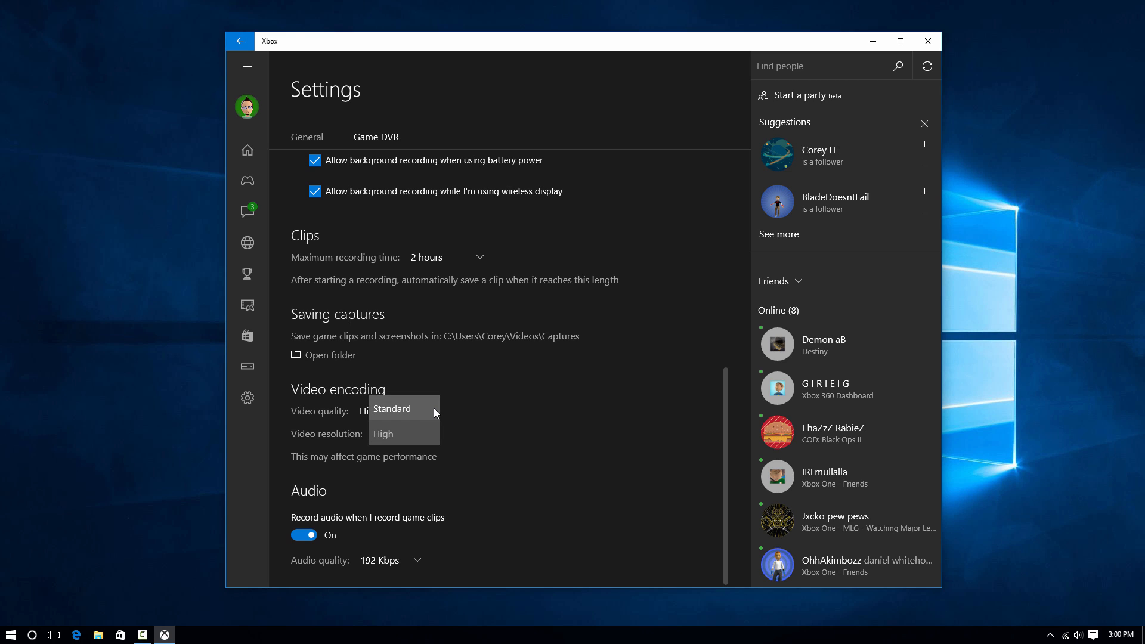
pyautogui.click(383, 433)
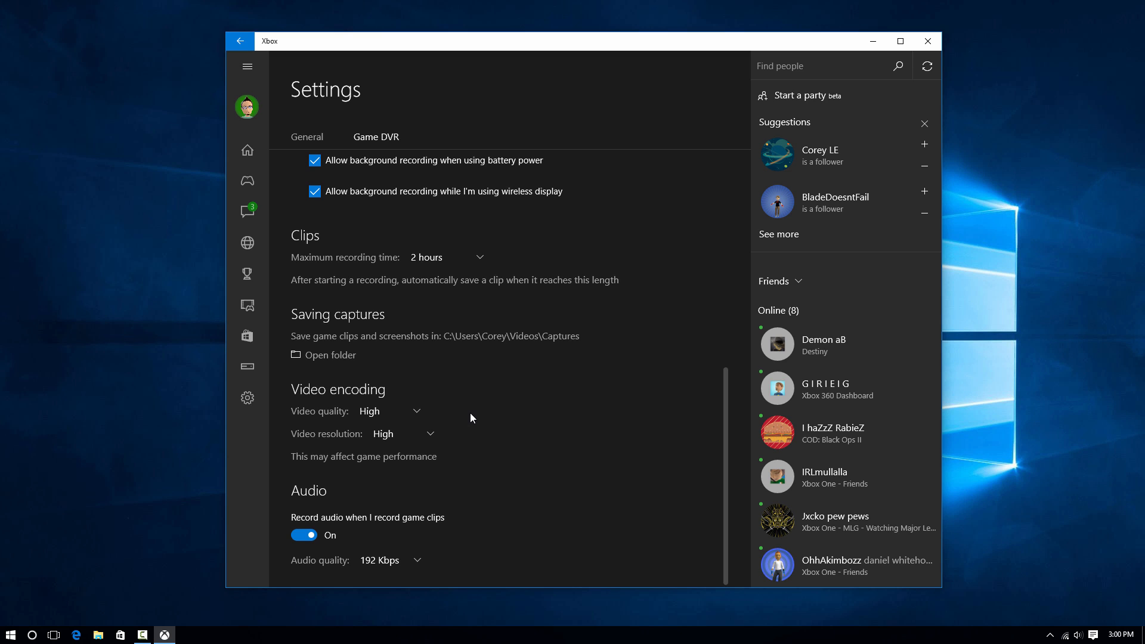
pyautogui.moveTo(477, 427)
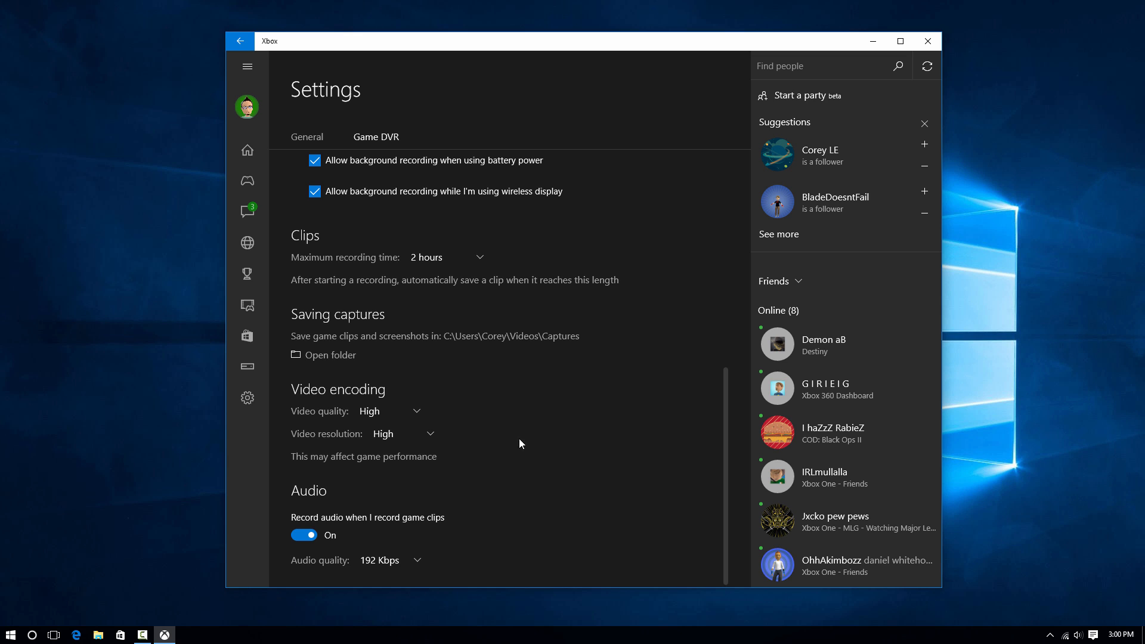
pyautogui.moveTo(659, 257)
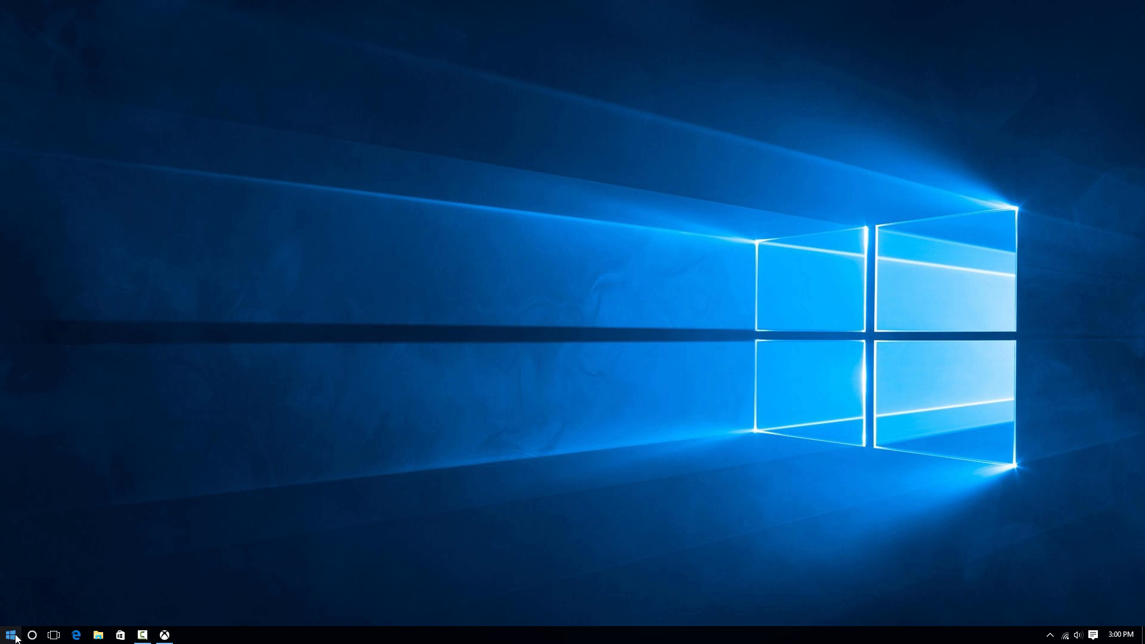
# Launch the single-player version of Call of Duty: World at War from Steam
pyautogui.click(402, 166)
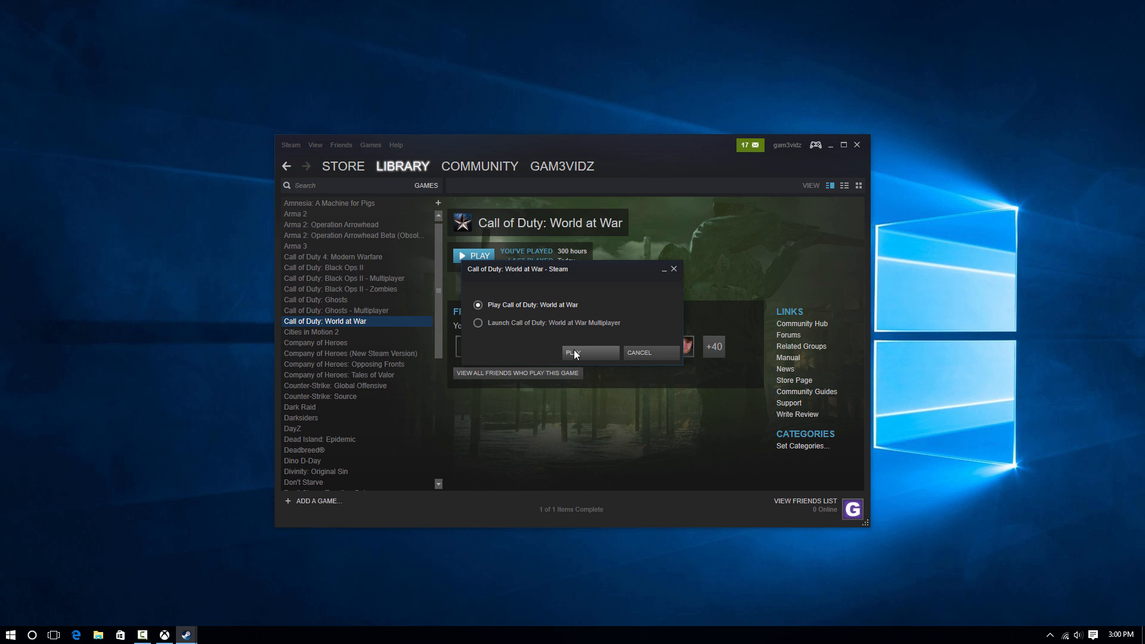
pyautogui.click(590, 353)
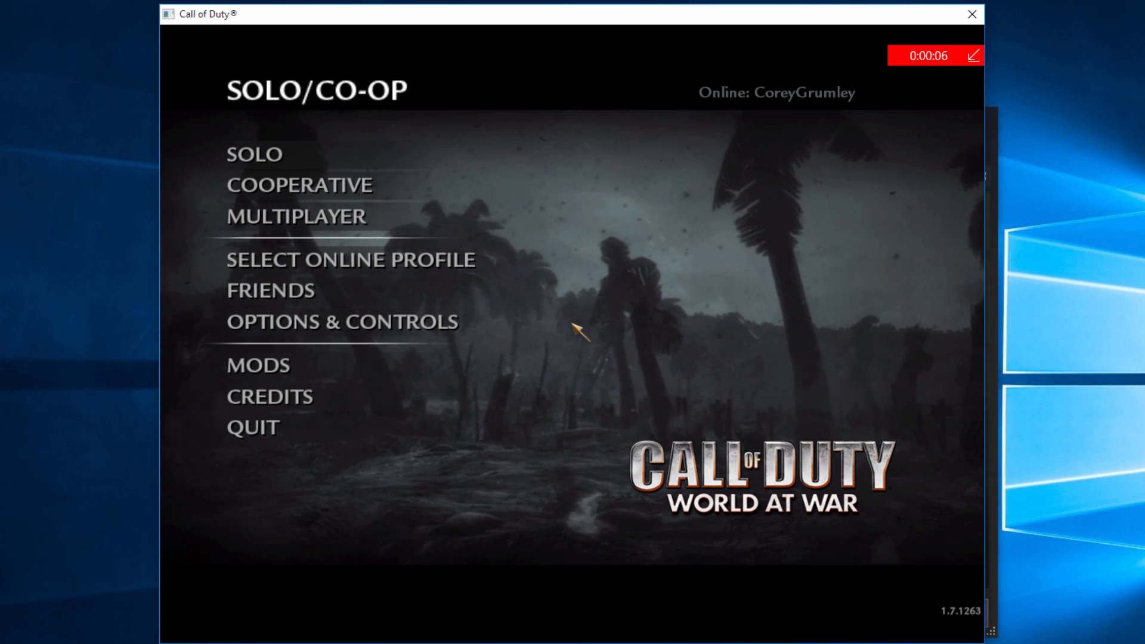
# Start the Nacht der Untoten mission via Solo > Mission Select and play briefly while recording
pyautogui.click(253, 154)
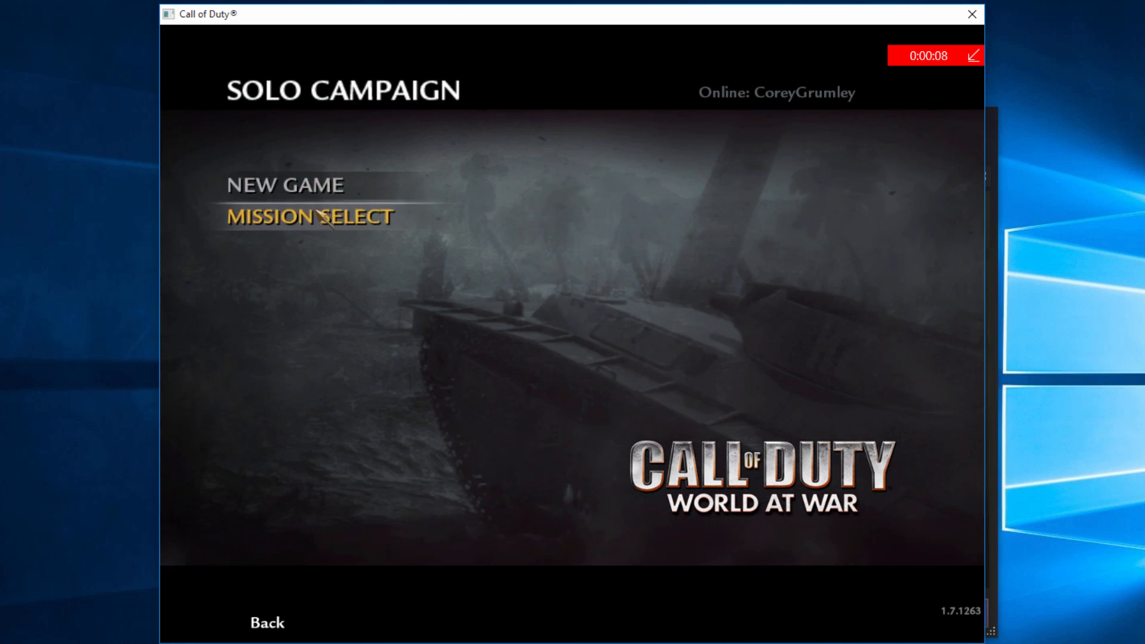
pyautogui.click(307, 216)
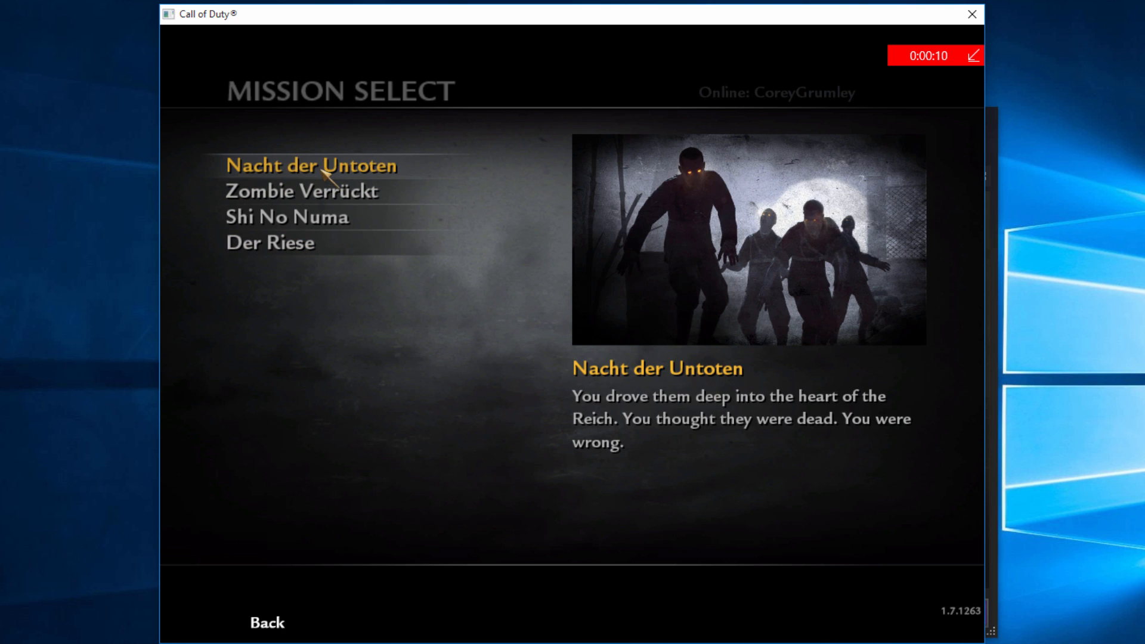
pyautogui.click(311, 166)
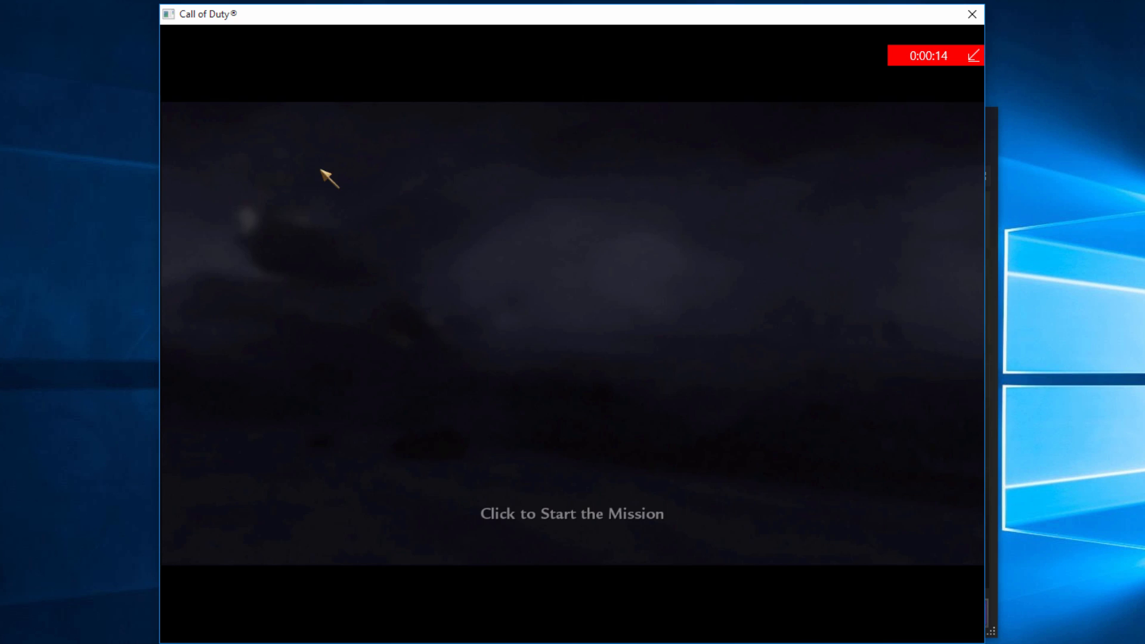
pyautogui.click(572, 513)
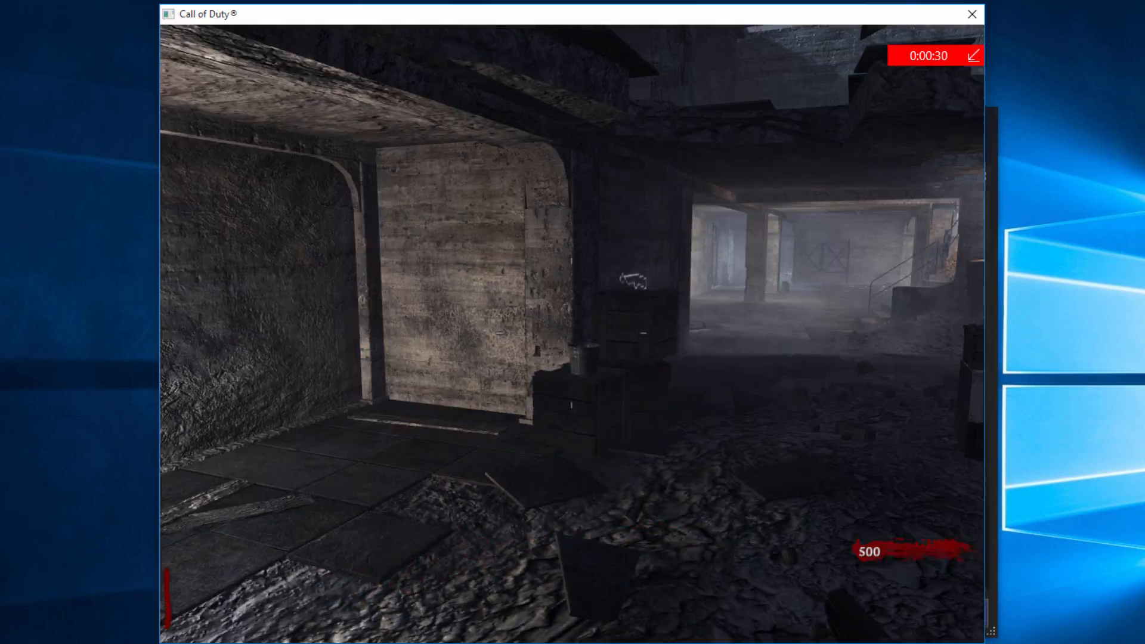
pyautogui.press('w')
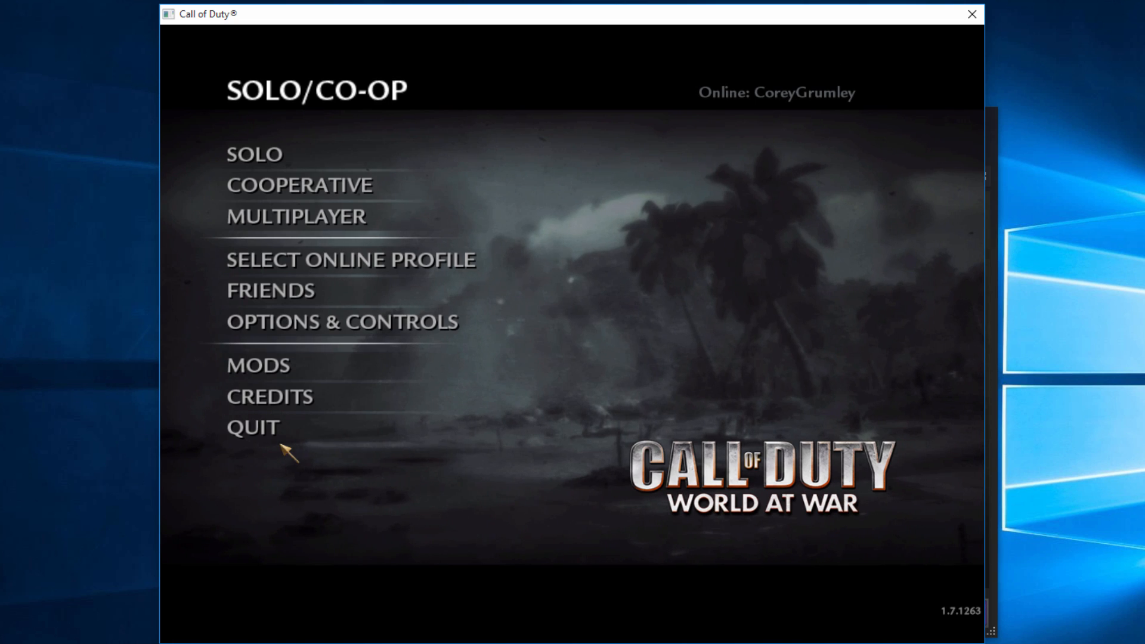
# Open the 'Game clip recorded' notification from Action Center to show the clip in Game DVR
pyautogui.click(253, 427)
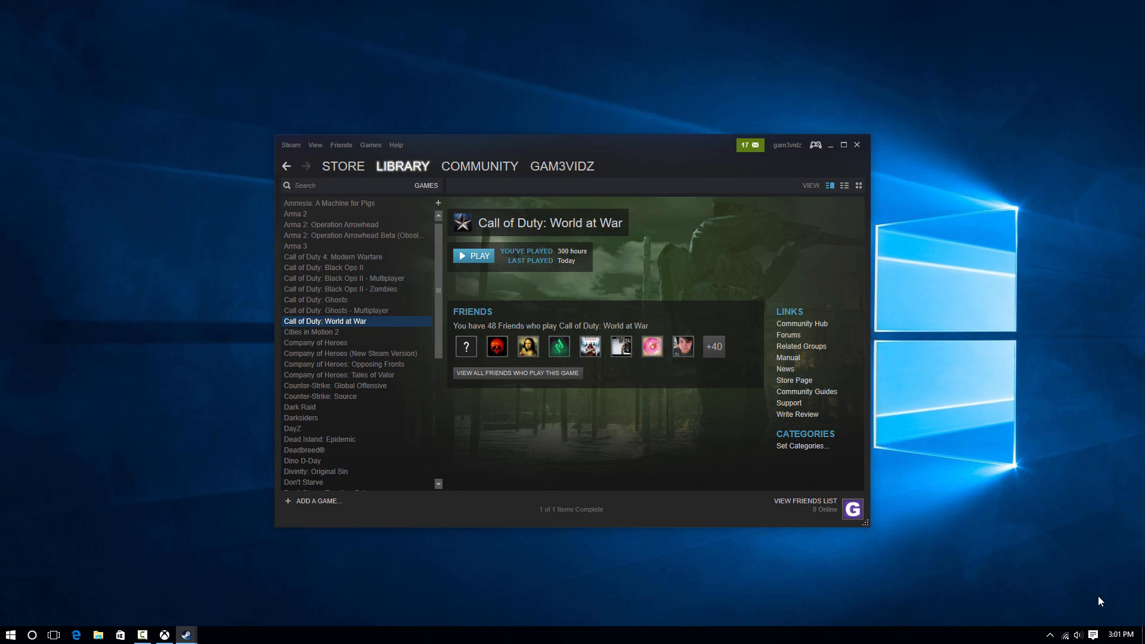
pyautogui.click(1093, 634)
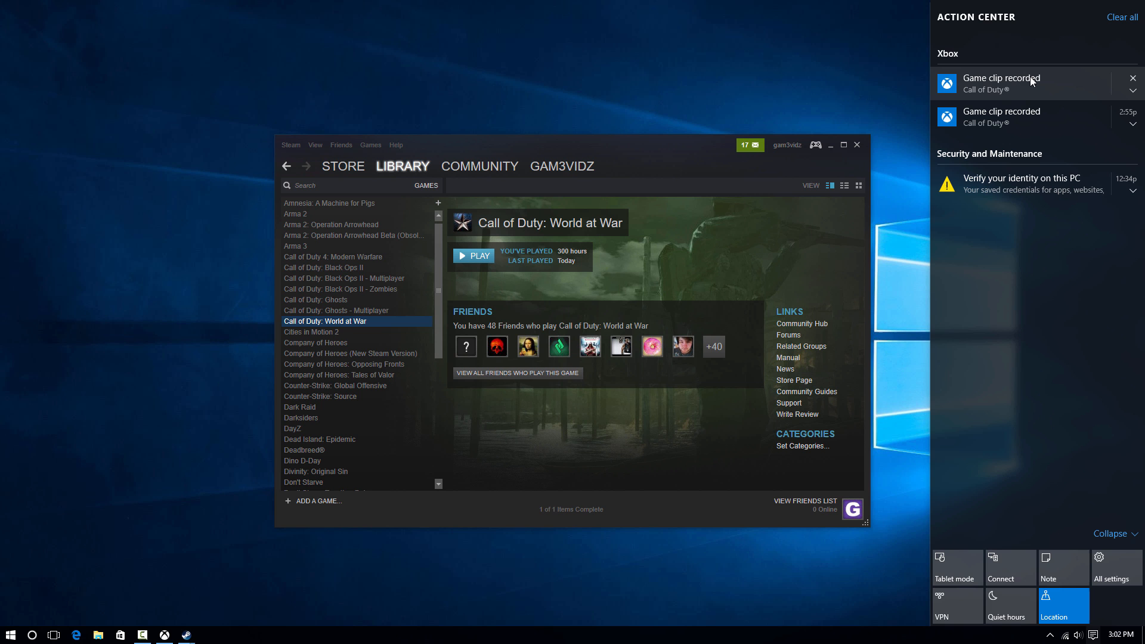
pyautogui.click(1022, 82)
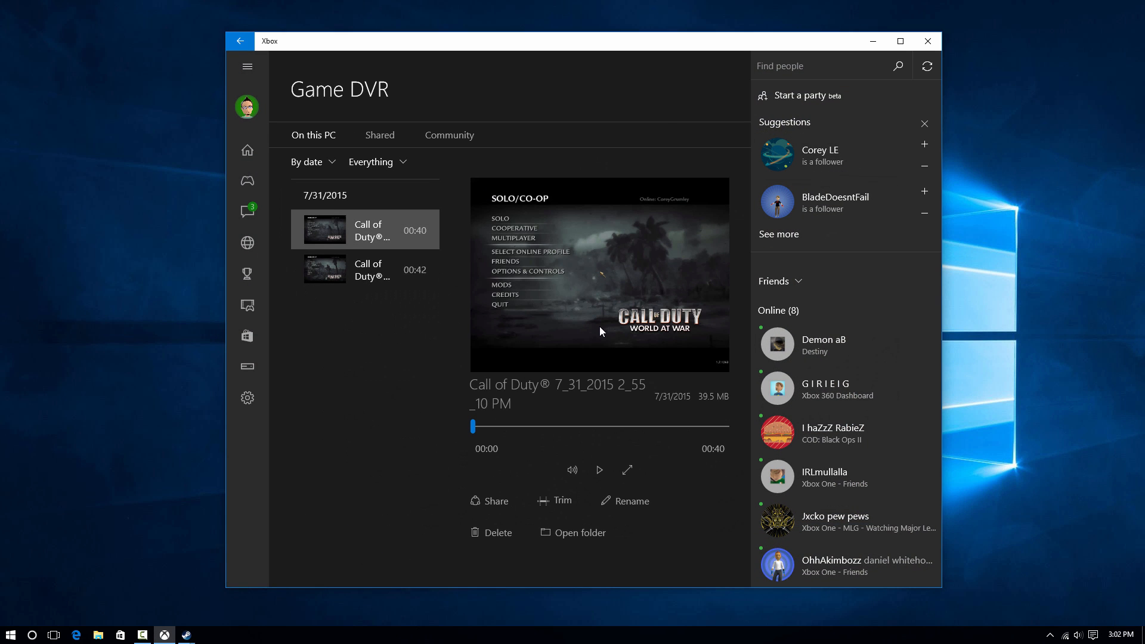
pyautogui.moveTo(583, 539)
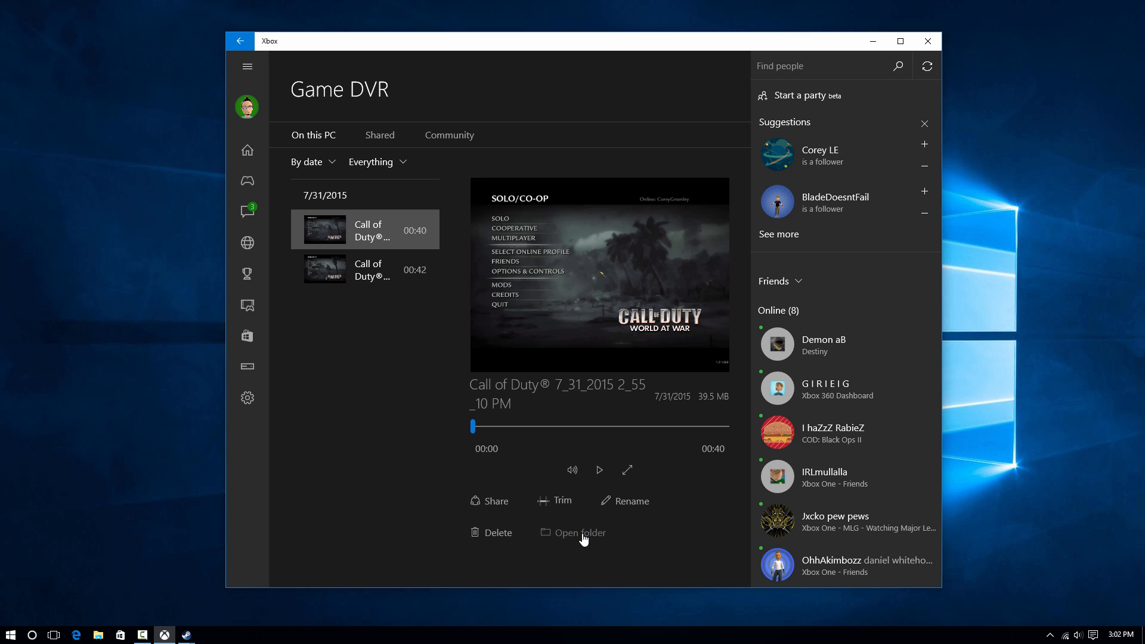
# Play the clip from the Captures folder, skim ahead past 16 seconds, then close the player
pyautogui.click(580, 532)
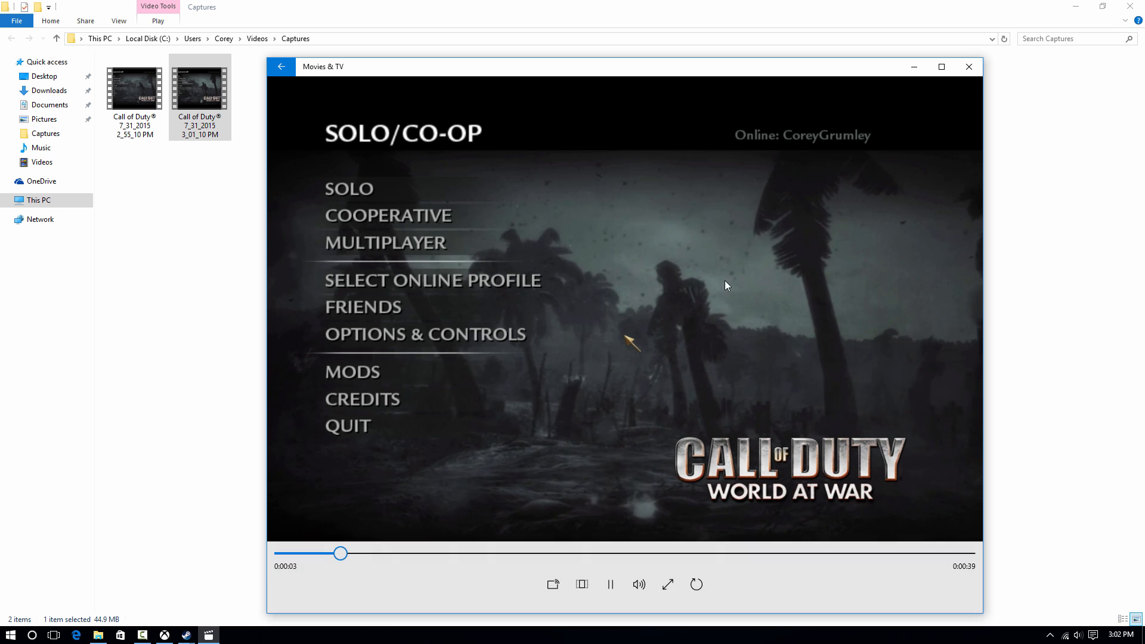
pyautogui.moveTo(338, 552); pyautogui.dragTo(461, 552)
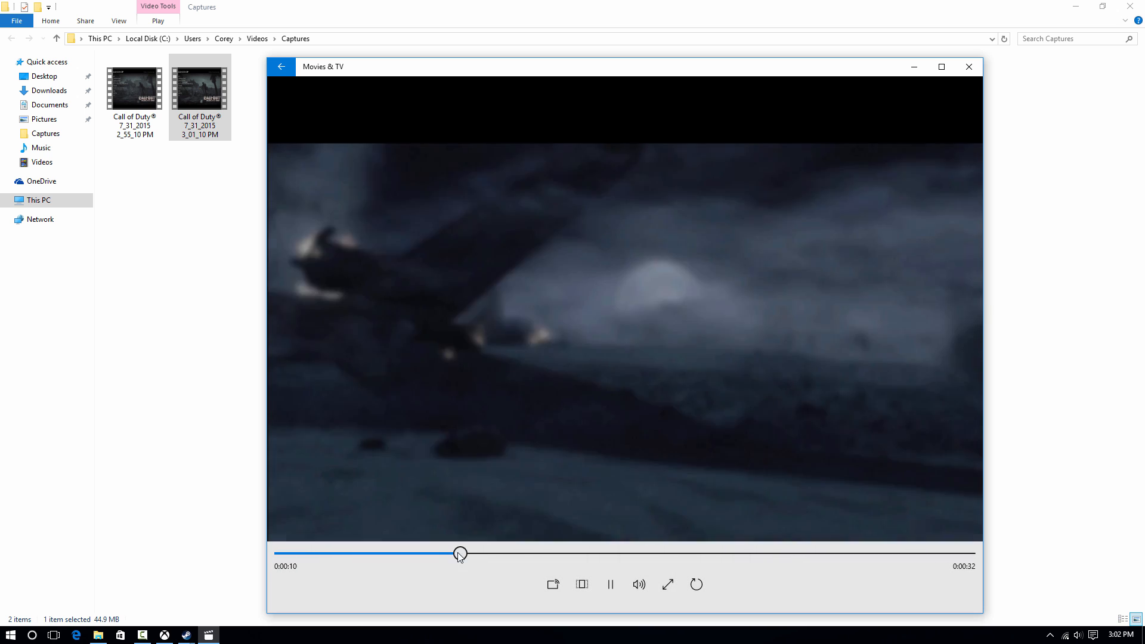
pyautogui.moveTo(461, 552); pyautogui.dragTo(525, 552)
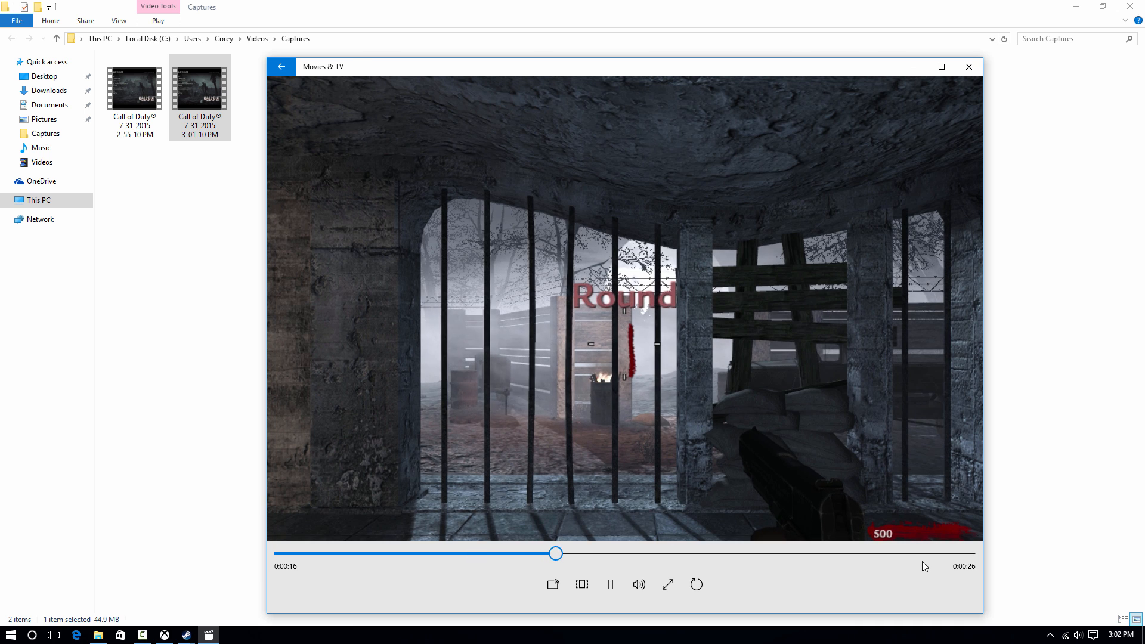
pyautogui.click(666, 585)
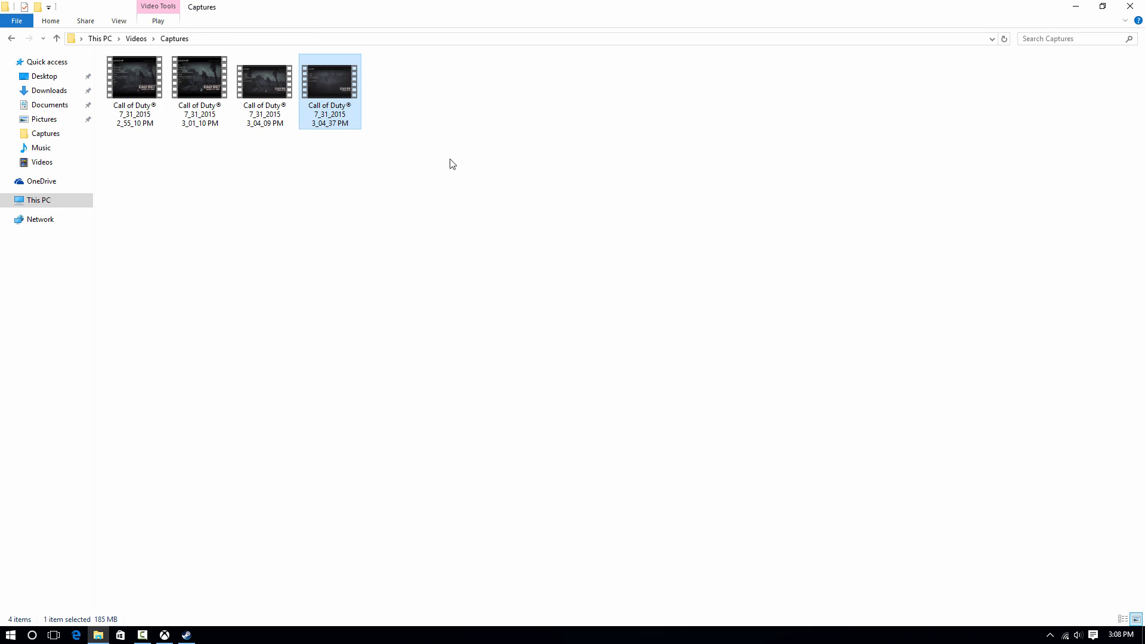
# Show the newest clip's Properties on the Details tab
pyautogui.rightClick(329, 76)
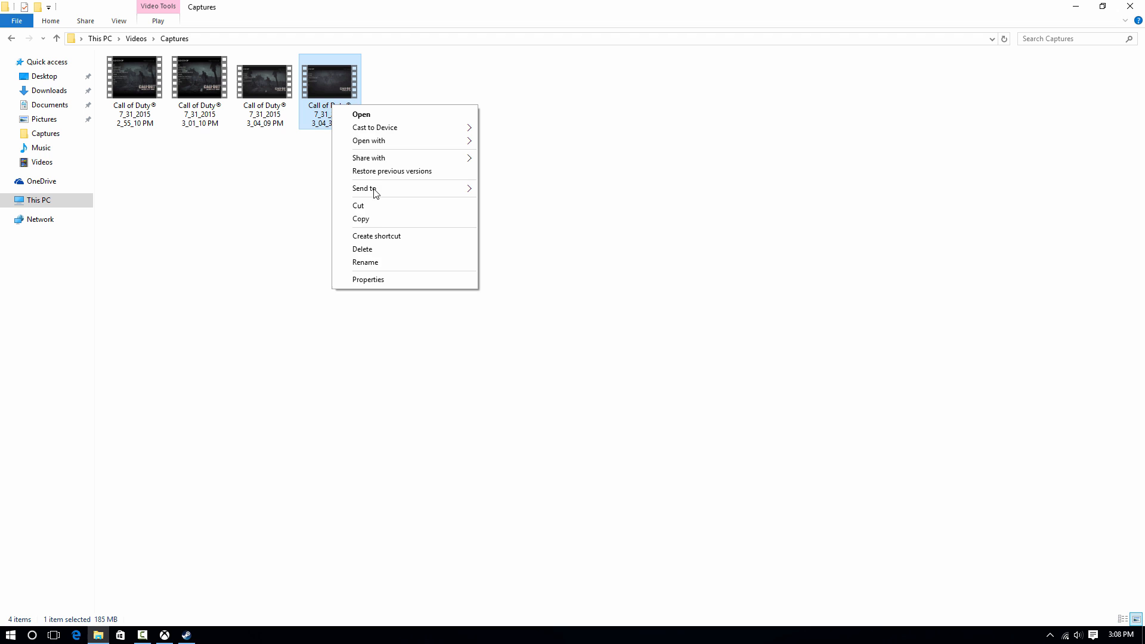
pyautogui.click(369, 279)
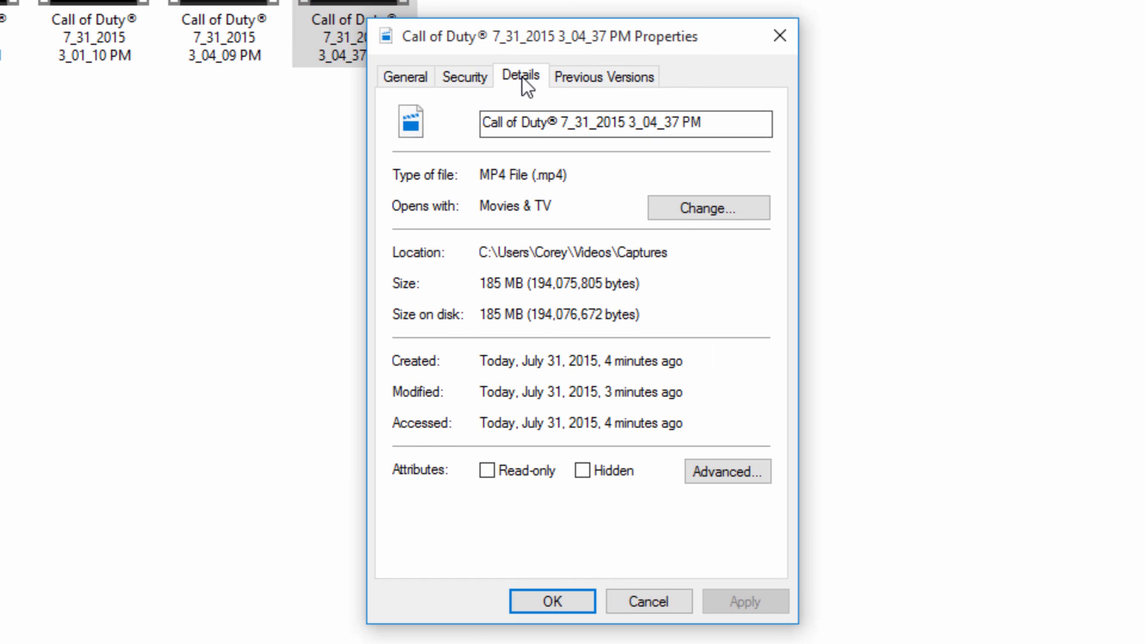
pyautogui.click(520, 77)
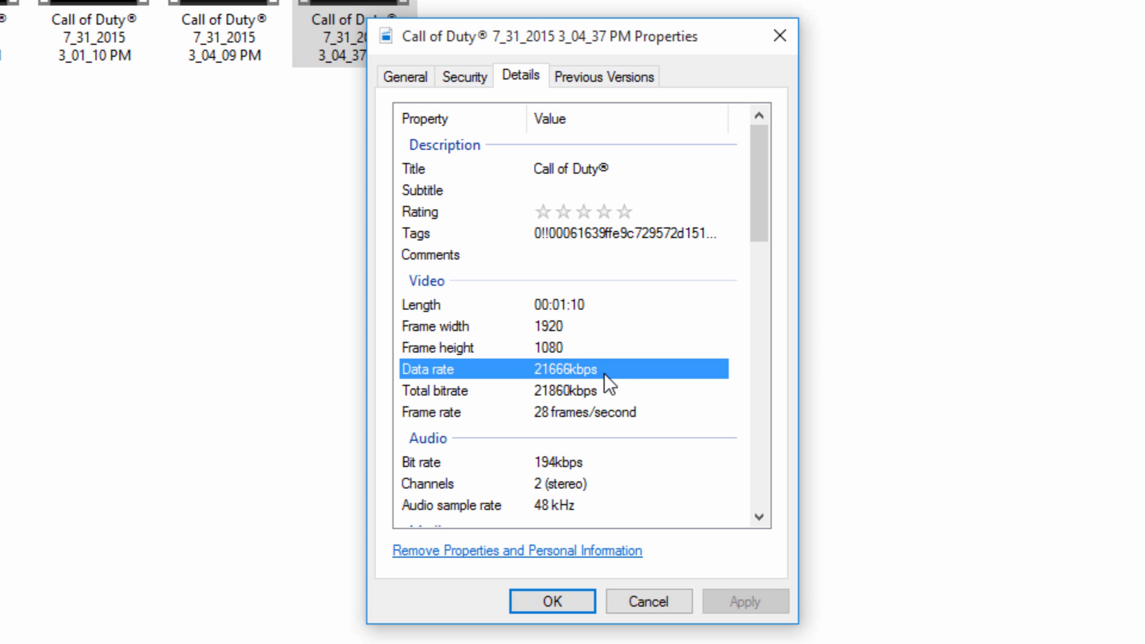
pyautogui.moveTo(606, 395)
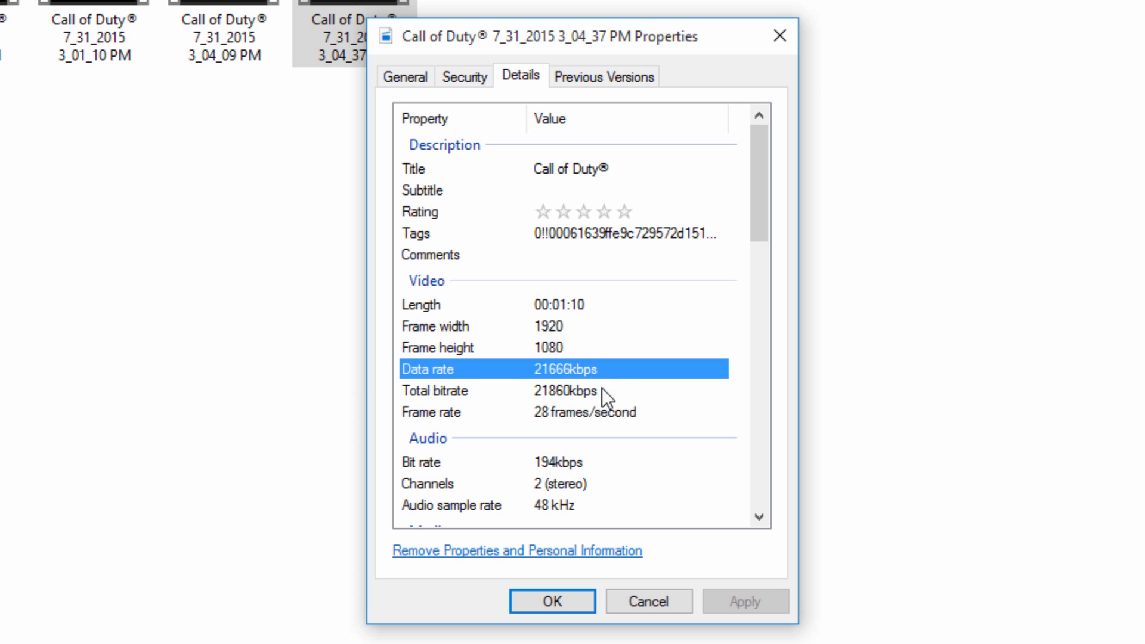
pyautogui.moveTo(653, 383)
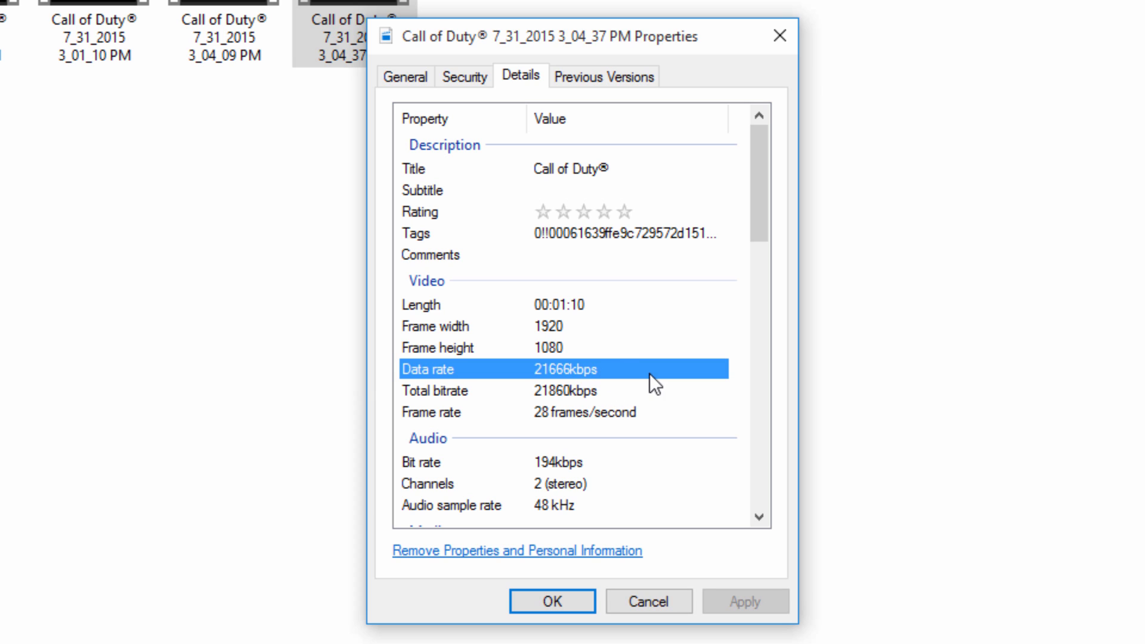
# Review the clip's 28 fps frame rate and audio details, then close Properties
pyautogui.click(554, 412)
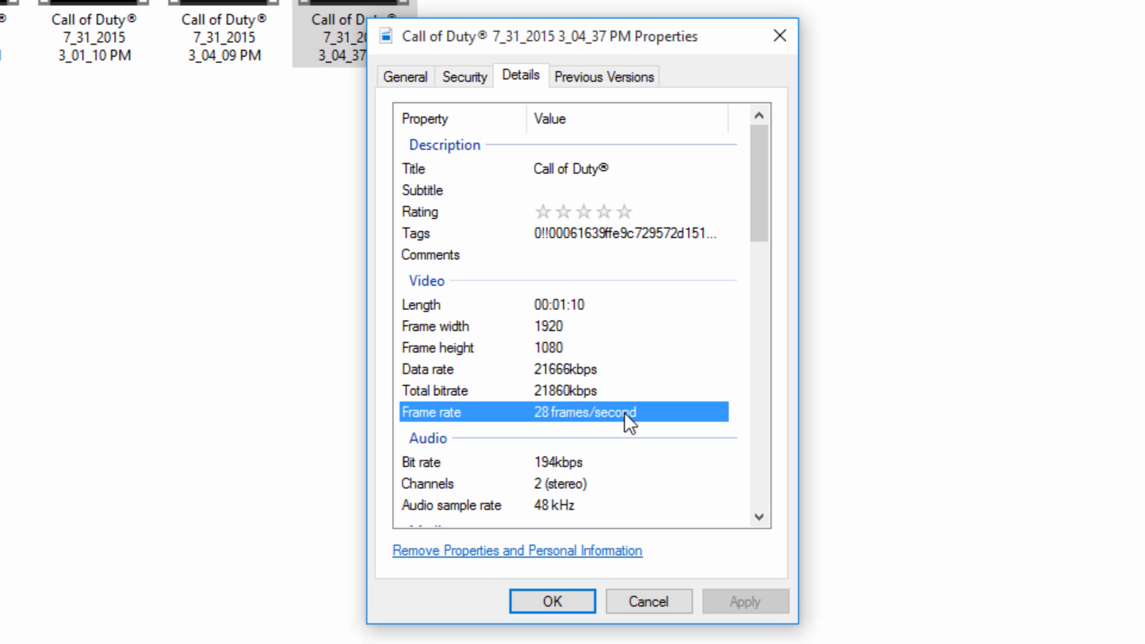
pyautogui.moveTo(650, 426)
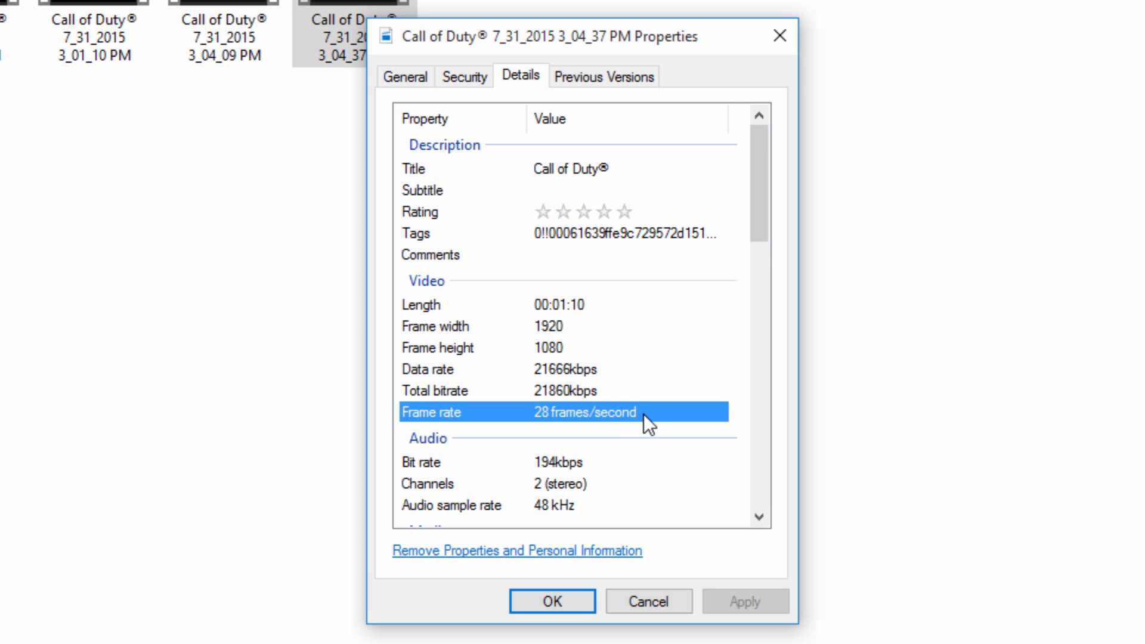
pyautogui.scroll(-3)
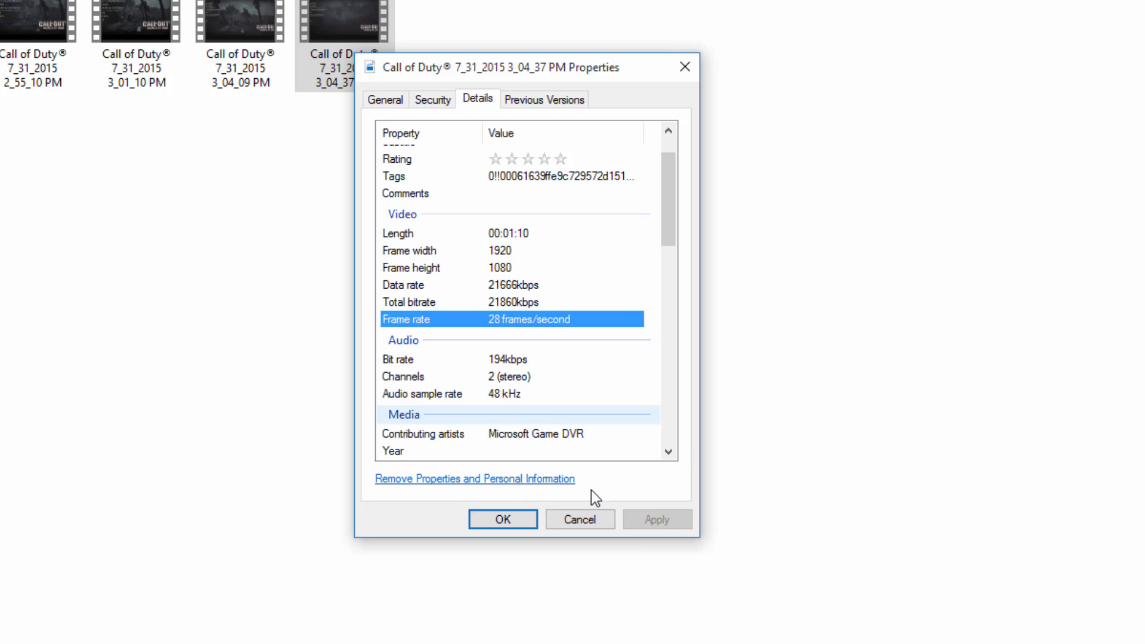
pyautogui.click(580, 519)
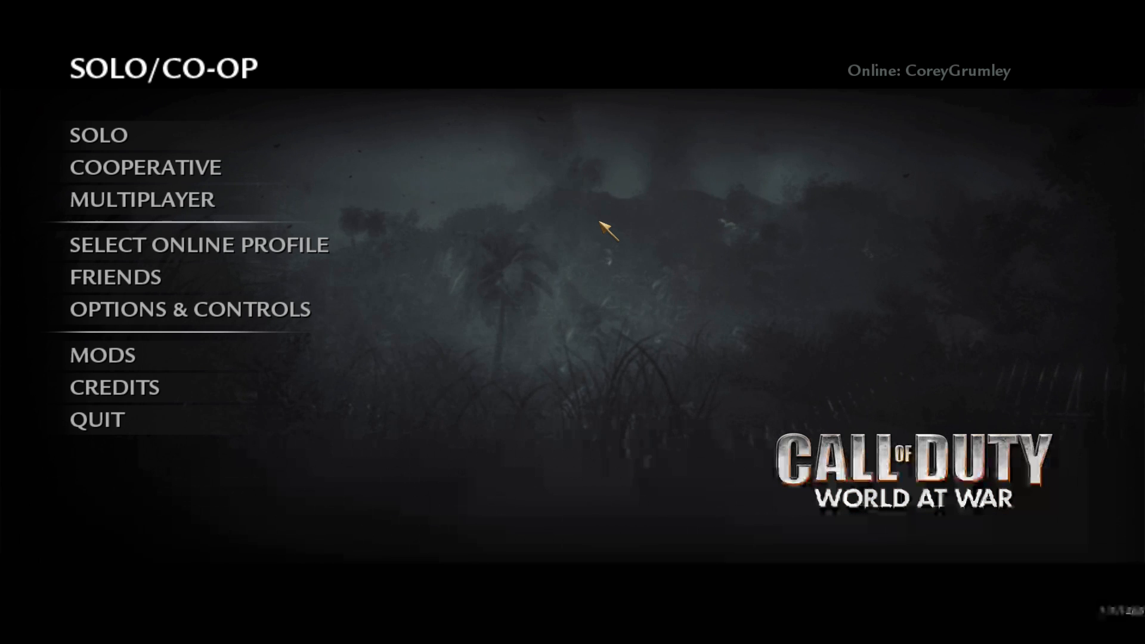
# Start another Nacht der Untoten round via Solo > Mission Select
pyautogui.click(96, 135)
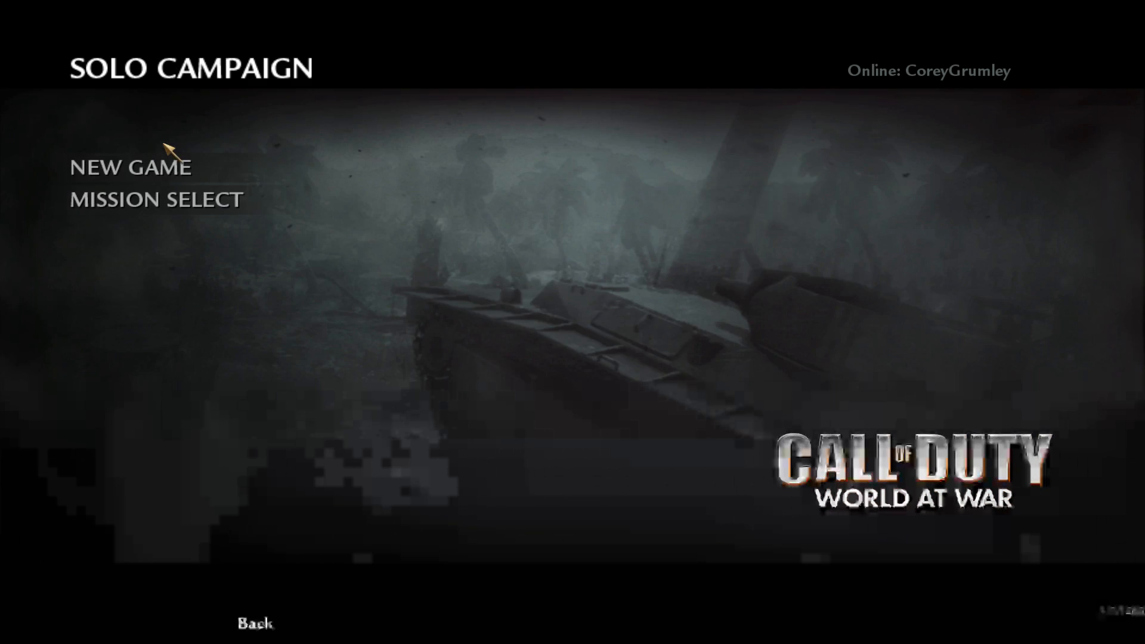
pyautogui.click(154, 199)
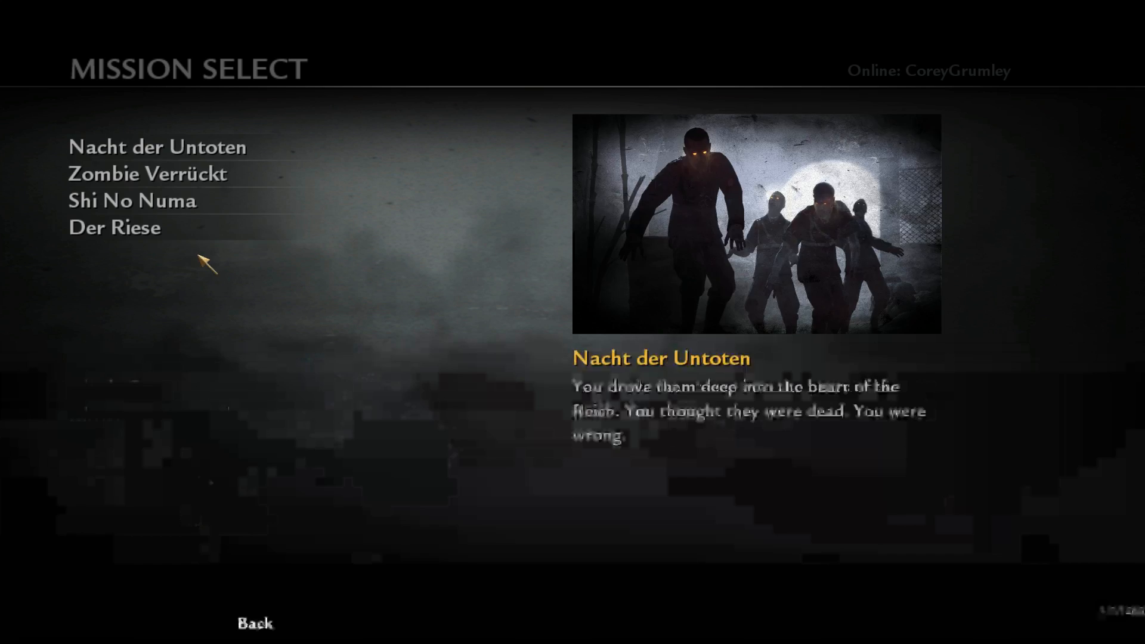
pyautogui.click(156, 147)
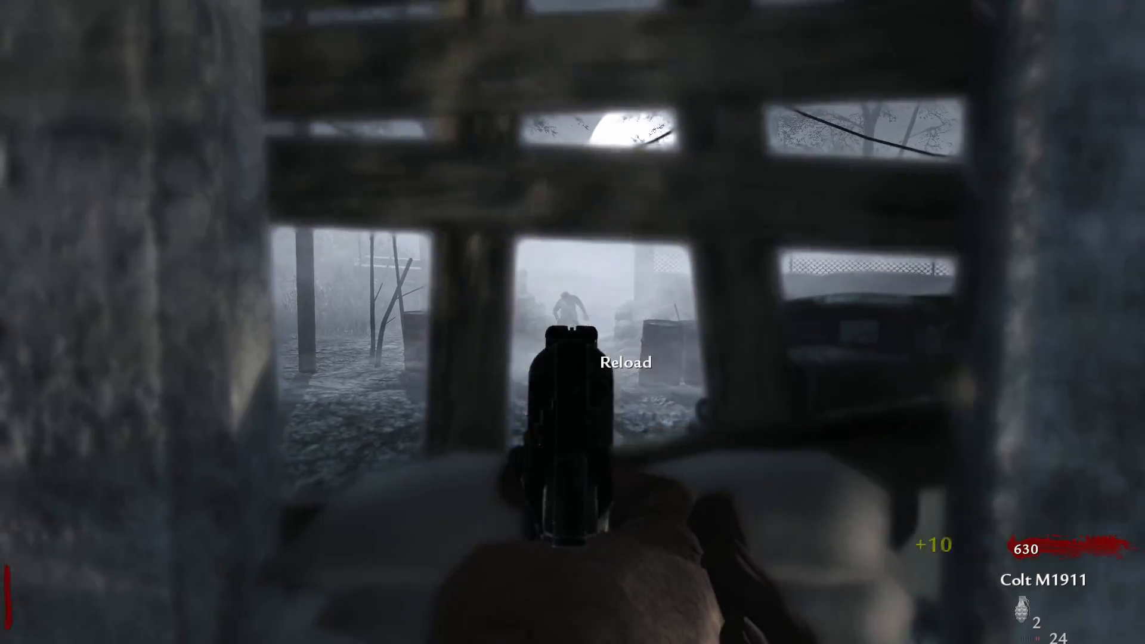
# Reload the Colt M1911 and shoot the zombie outside the window
pyautogui.press('r')
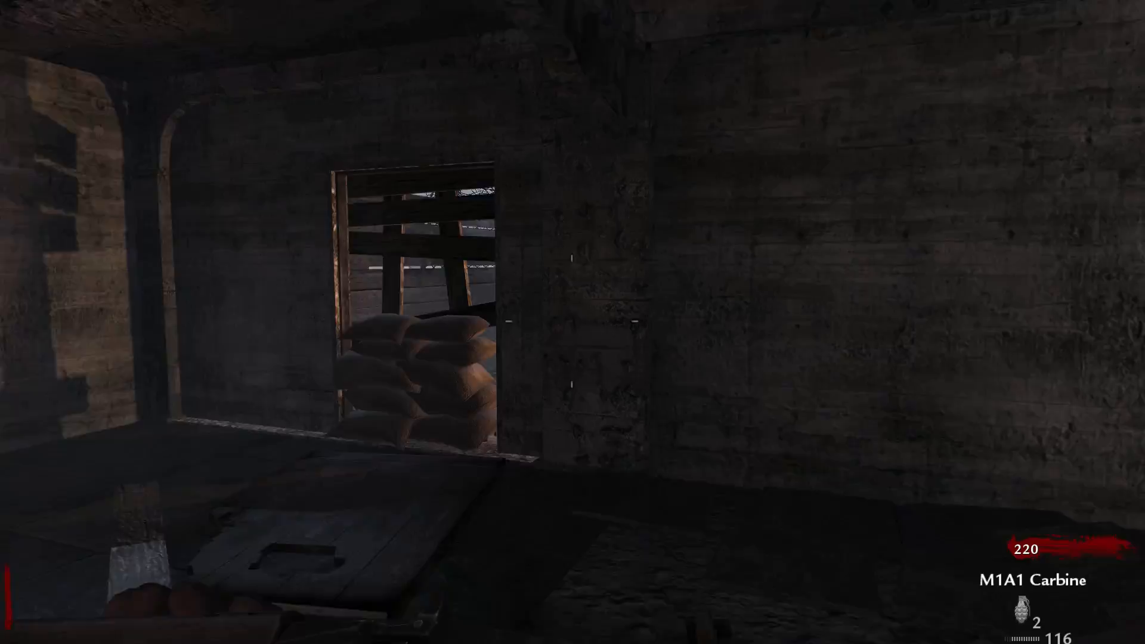
pyautogui.click(573, 322)
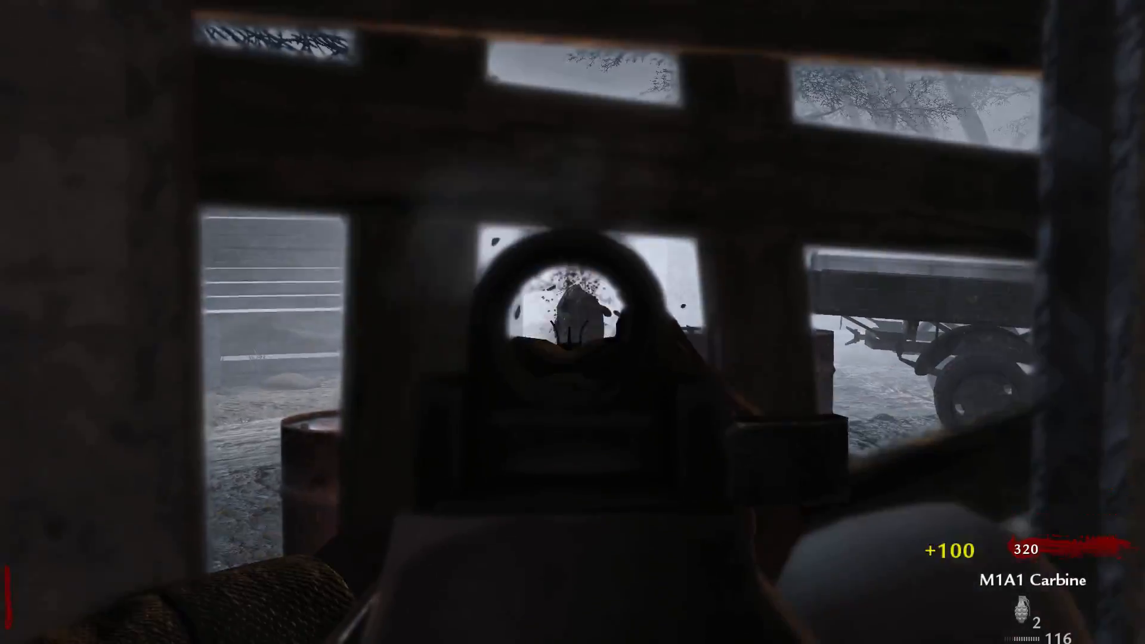